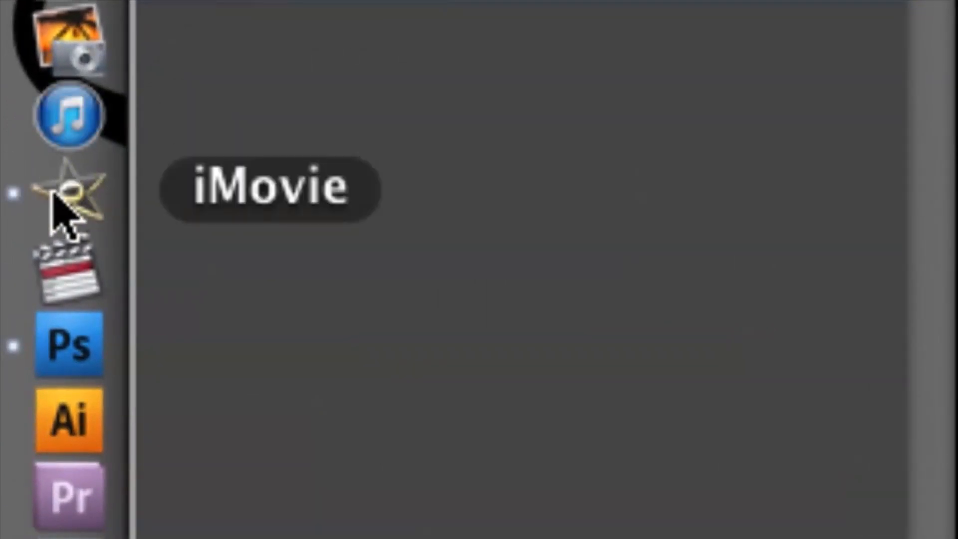
Step: Launch iMovie from the Dock to show New Event and My First Project
left_click(67, 195)
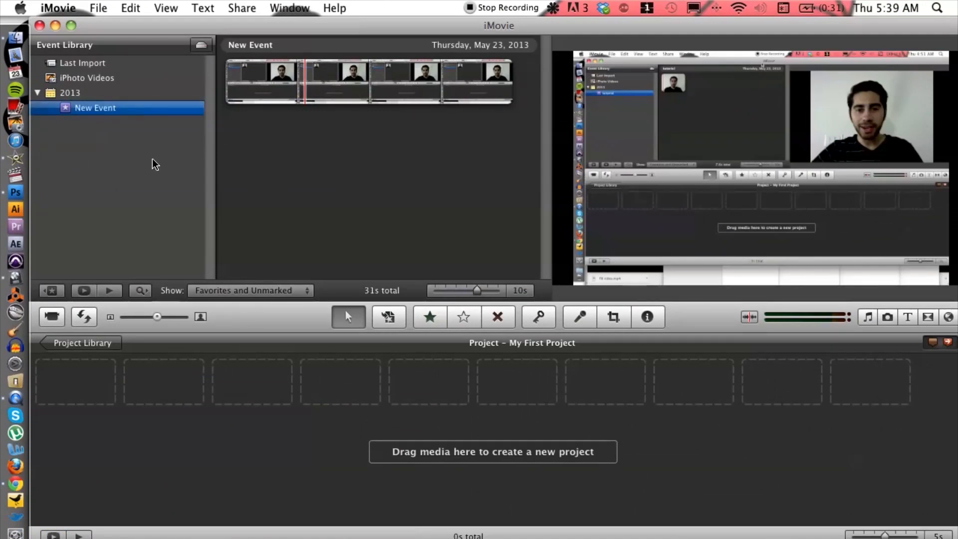
mouse_move(323, 119)
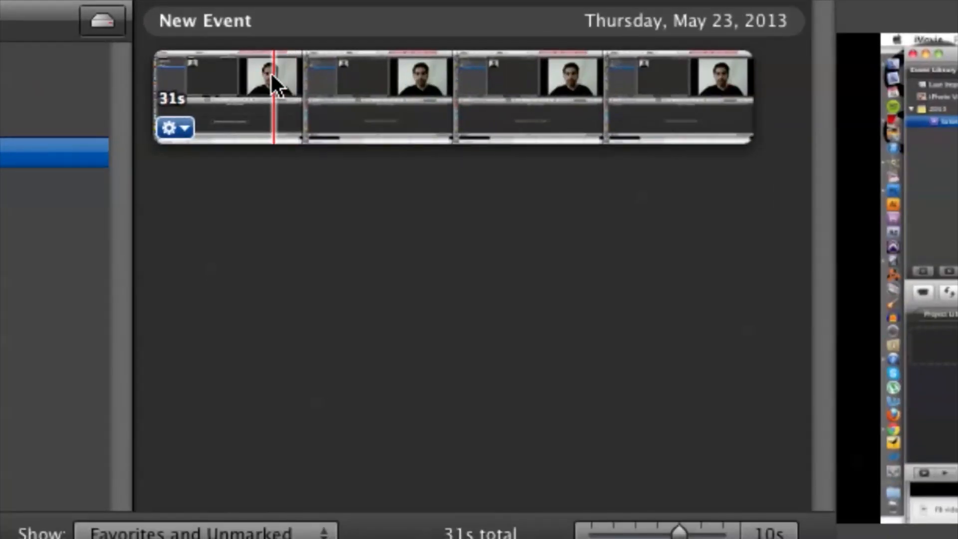
Step: Start selecting a 10-second range of the New Event clip for the project
left_click(267, 85)
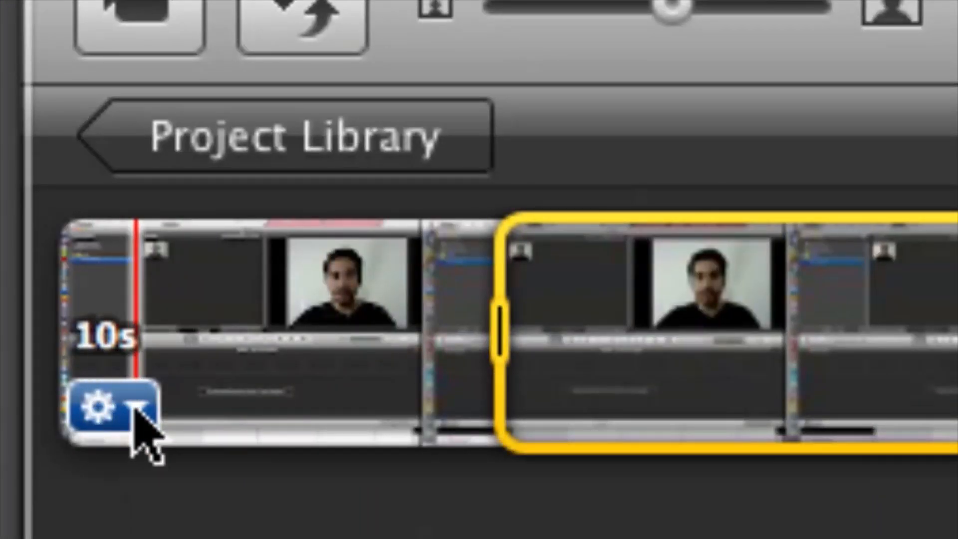
Step: Open the project clip's action menu to reach Cropping & Rotation
left_click(103, 403)
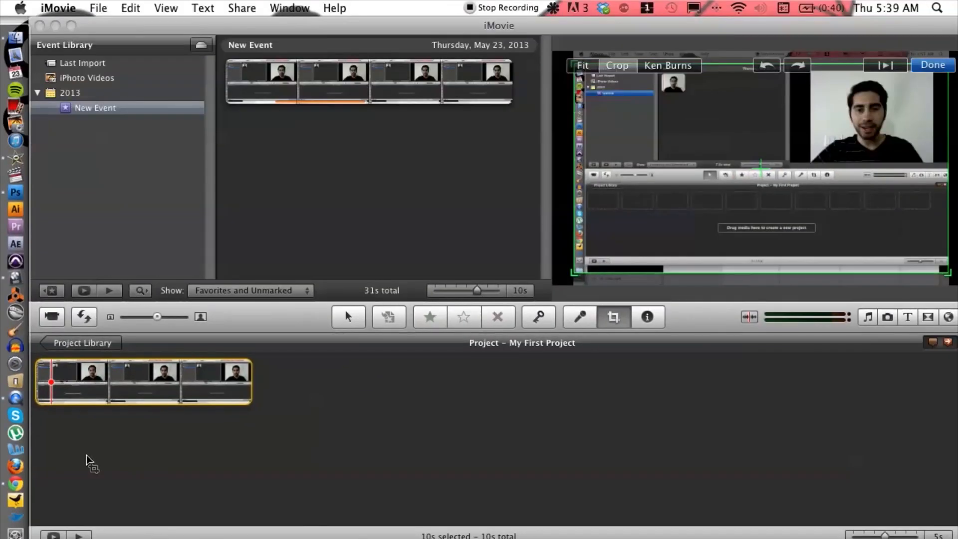
mouse_move(825, 57)
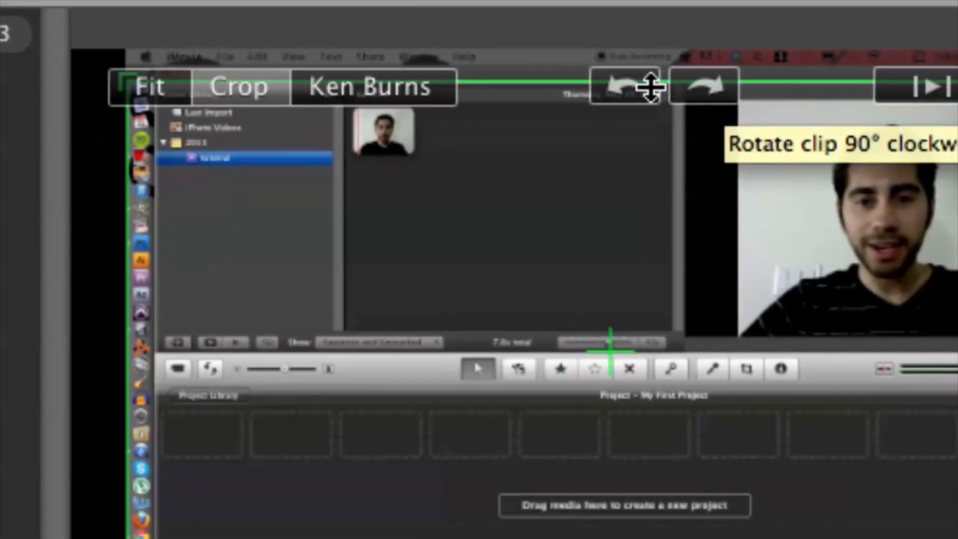
mouse_move(623, 86)
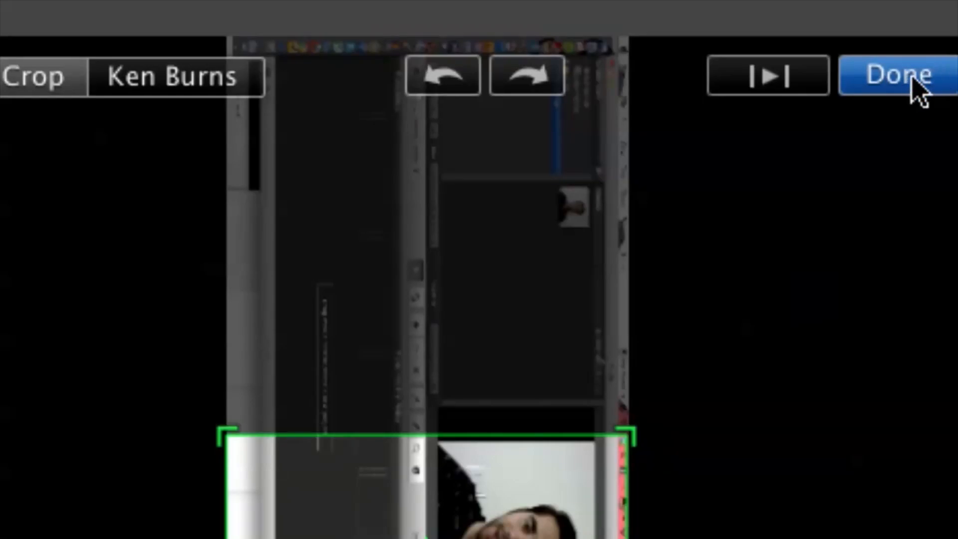
Step: Confirm the 90° clockwise rotation and crop around the person with Done
left_click(896, 75)
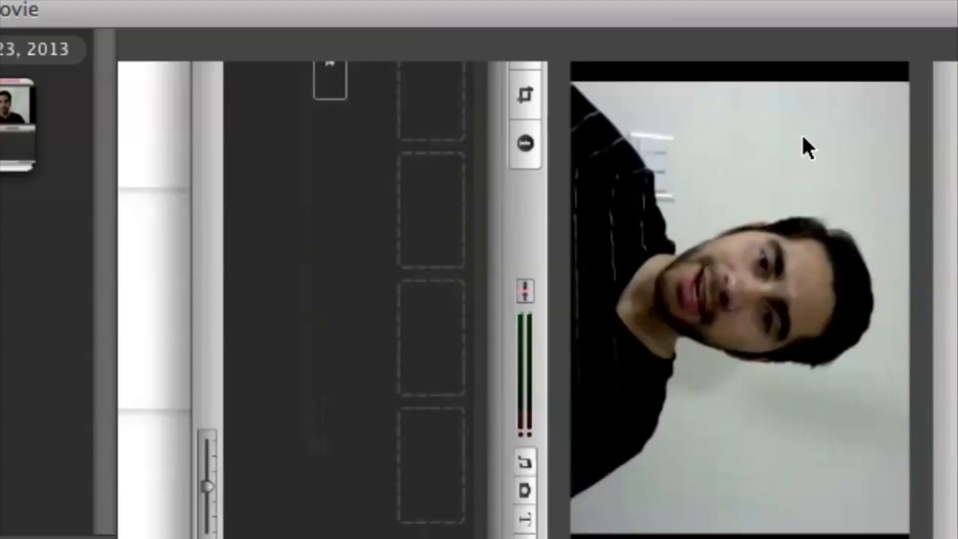